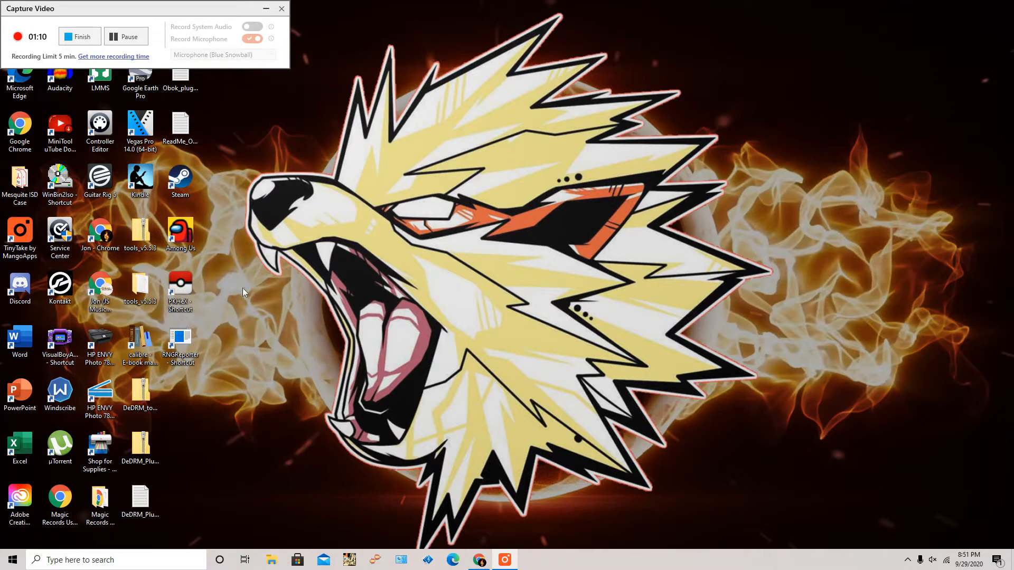
Launch PKHeX on a blank Sword save and bring up the File menu.
double_click(179, 291)
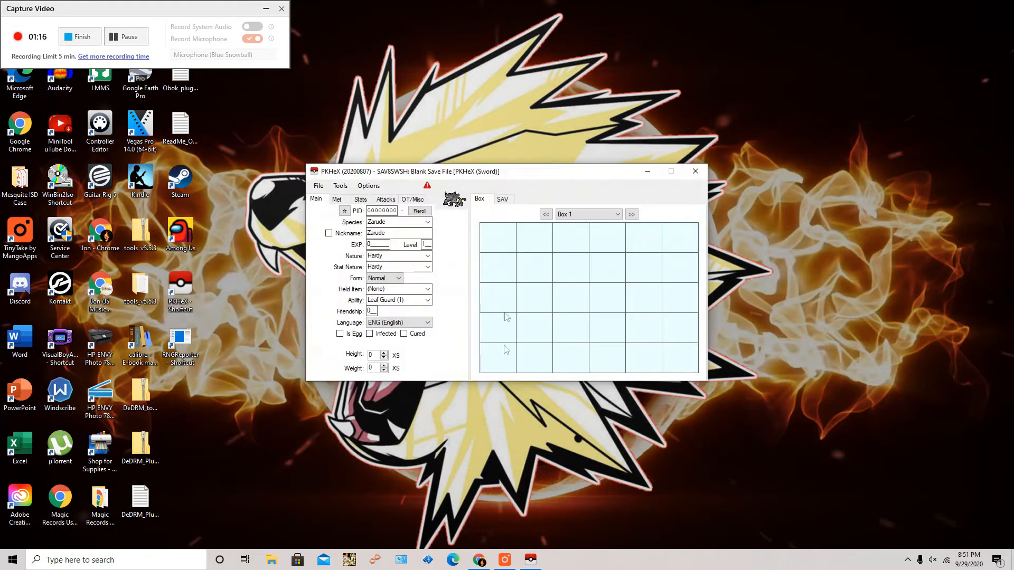
left_click(318, 187)
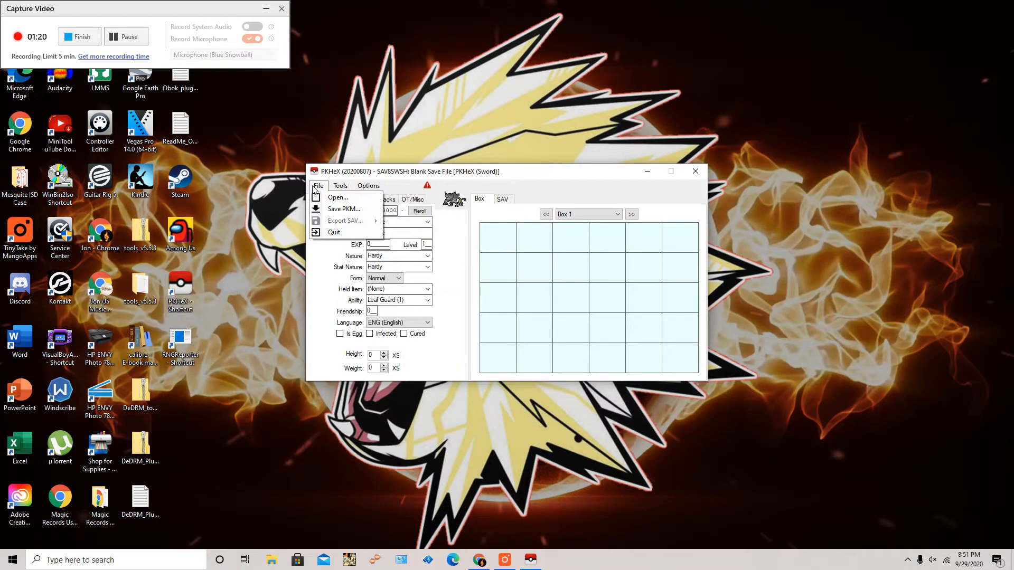
mouse_move(336, 198)
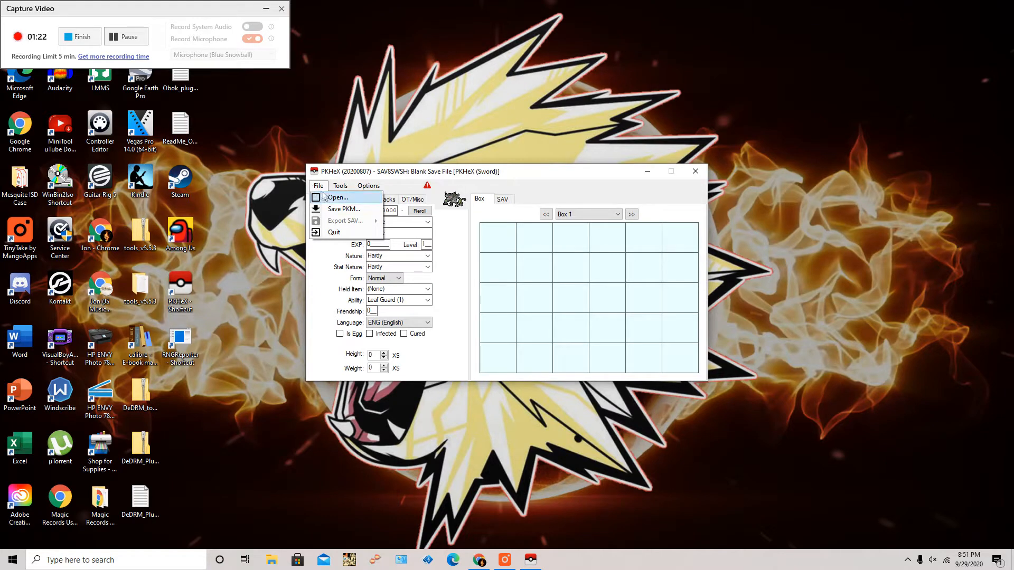
Load the level-100 Jolly Mamoswine file and read its legality report of PID and encounter mismatches.
left_click(337, 198)
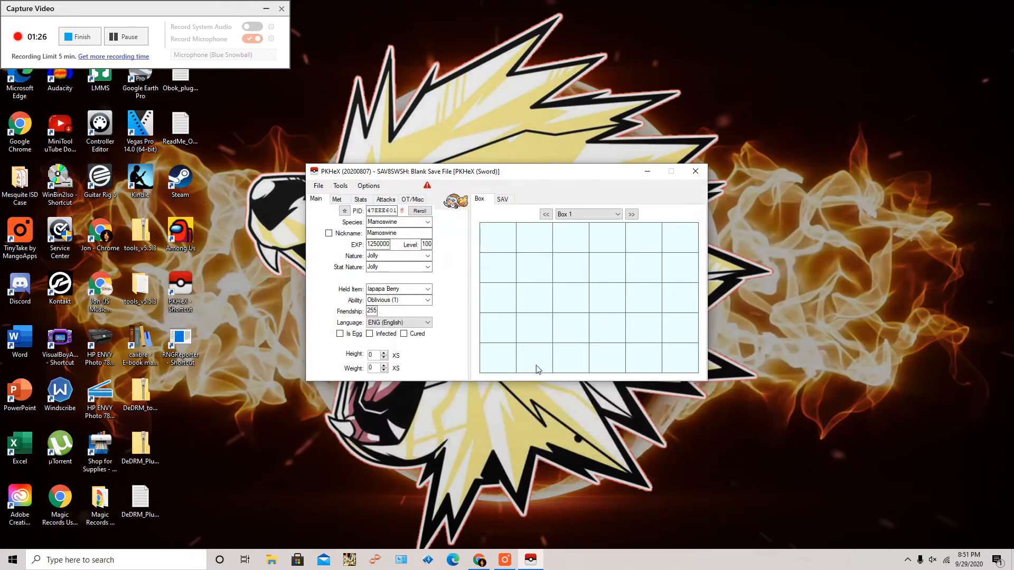
left_click(427, 186)
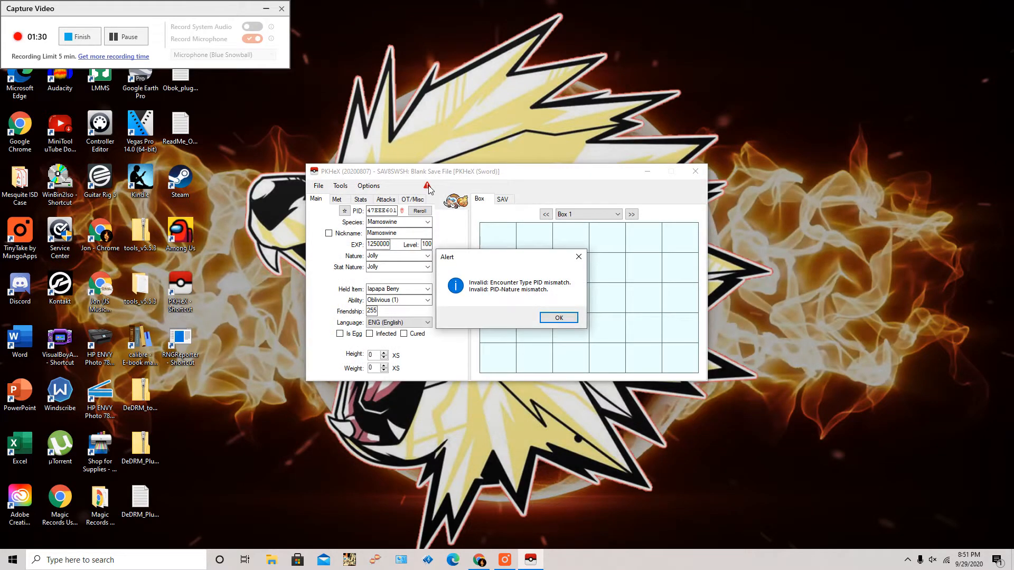
left_click(558, 318)
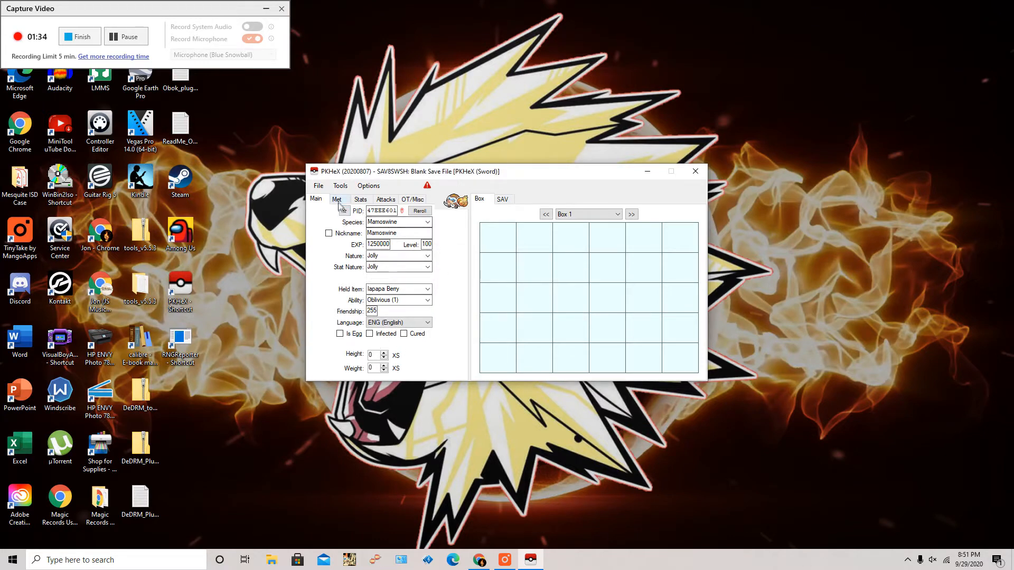
Review the Mamoswine's Met details, Attacks and Stats with its maxed IVs and EVs.
left_click(336, 199)
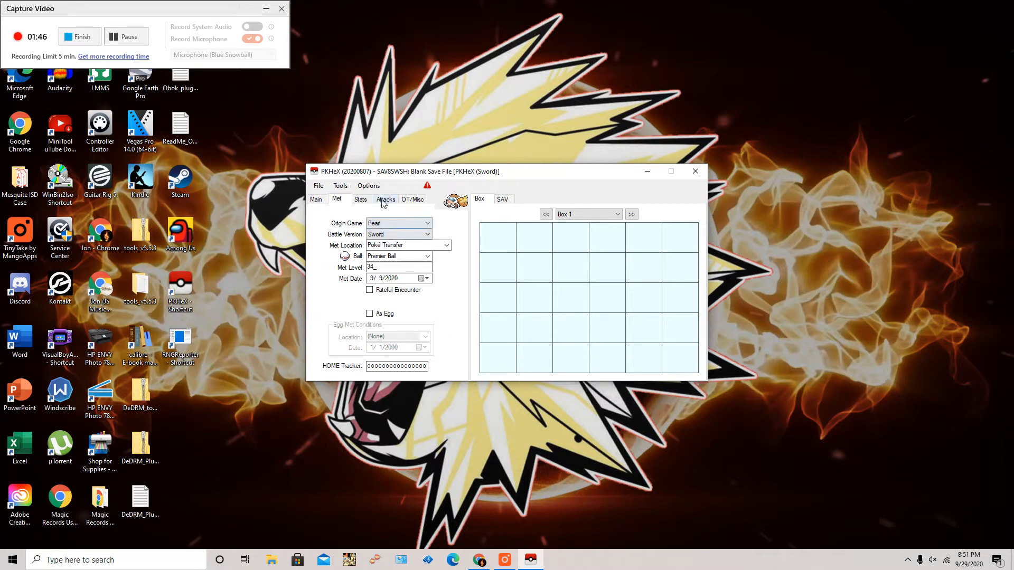
mouse_move(366, 207)
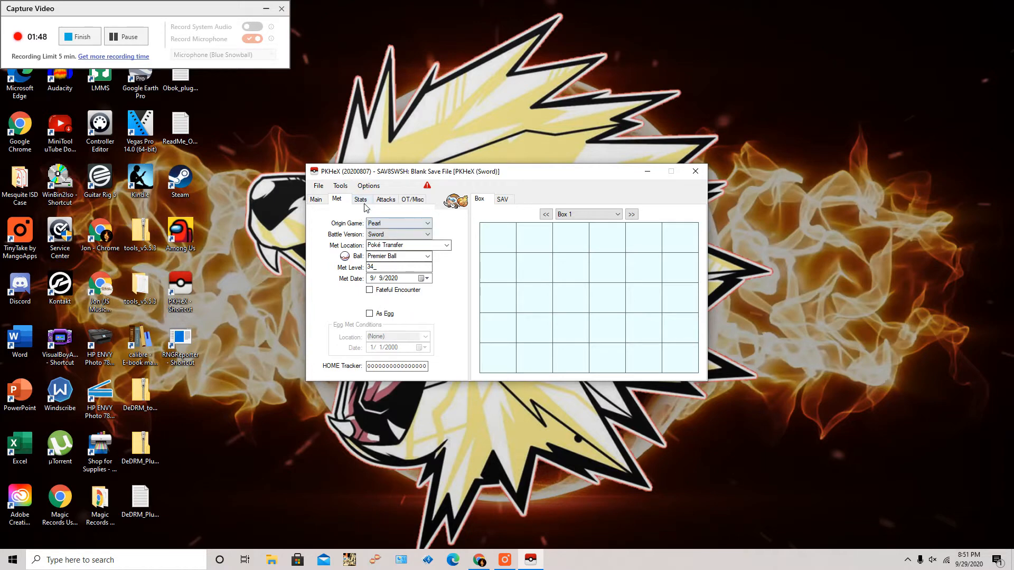
left_click(385, 199)
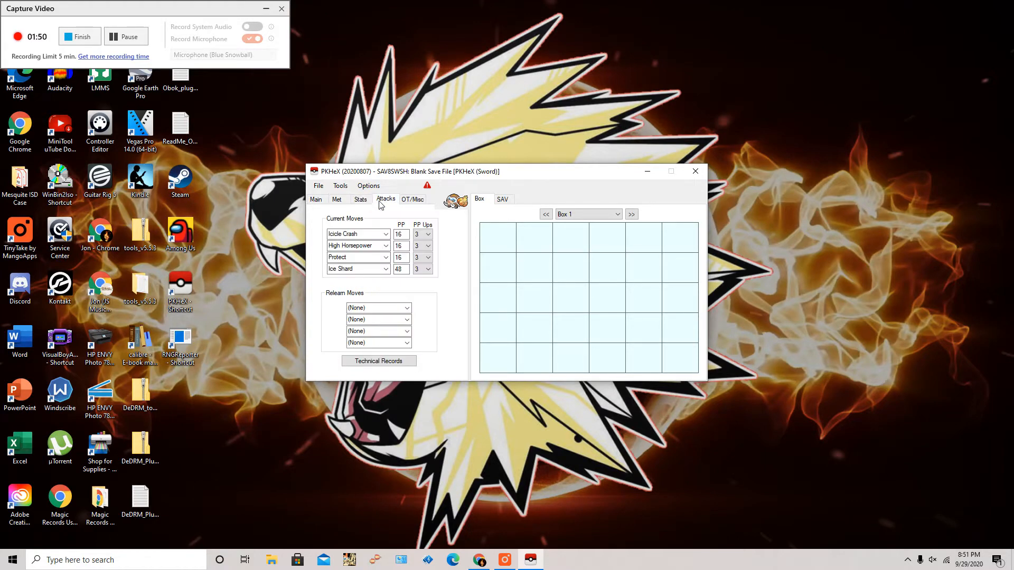
left_click(360, 199)
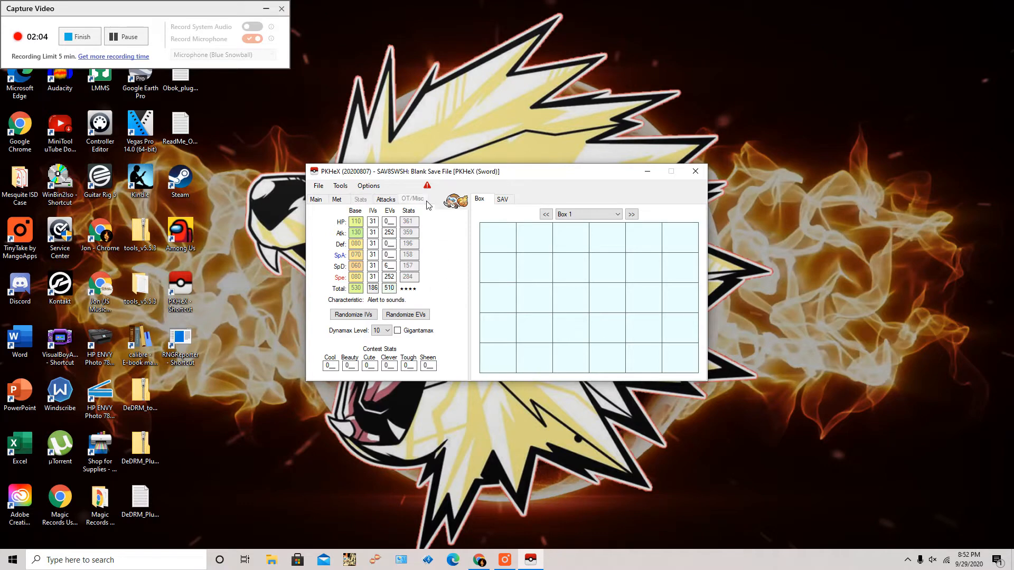
left_click(412, 200)
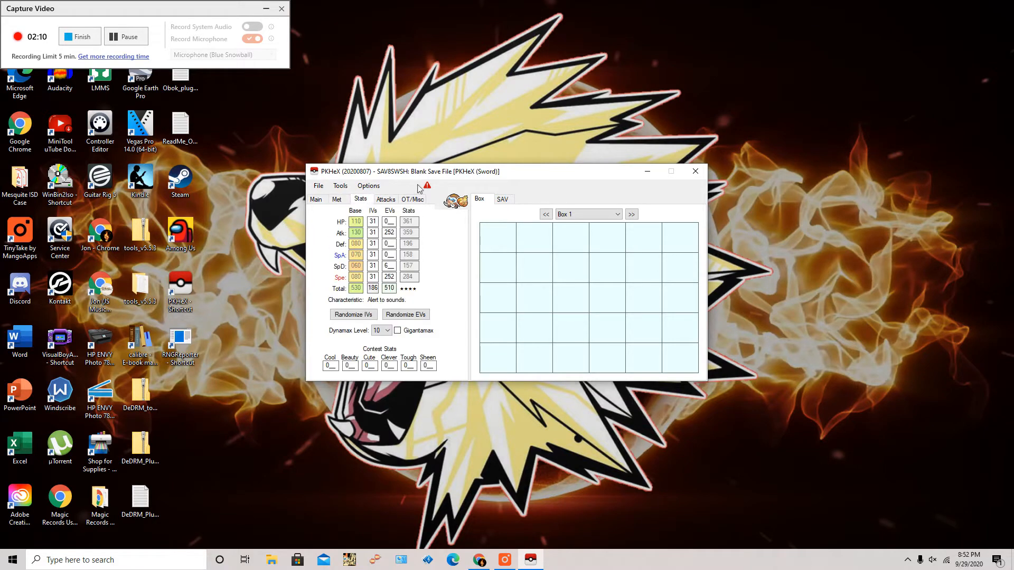
left_click(426, 186)
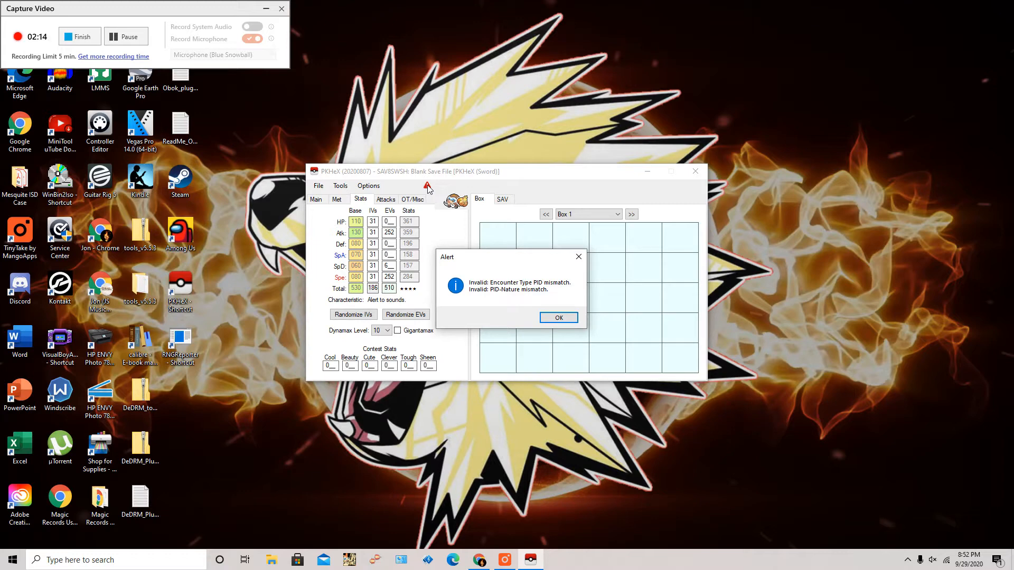
left_click(557, 318)
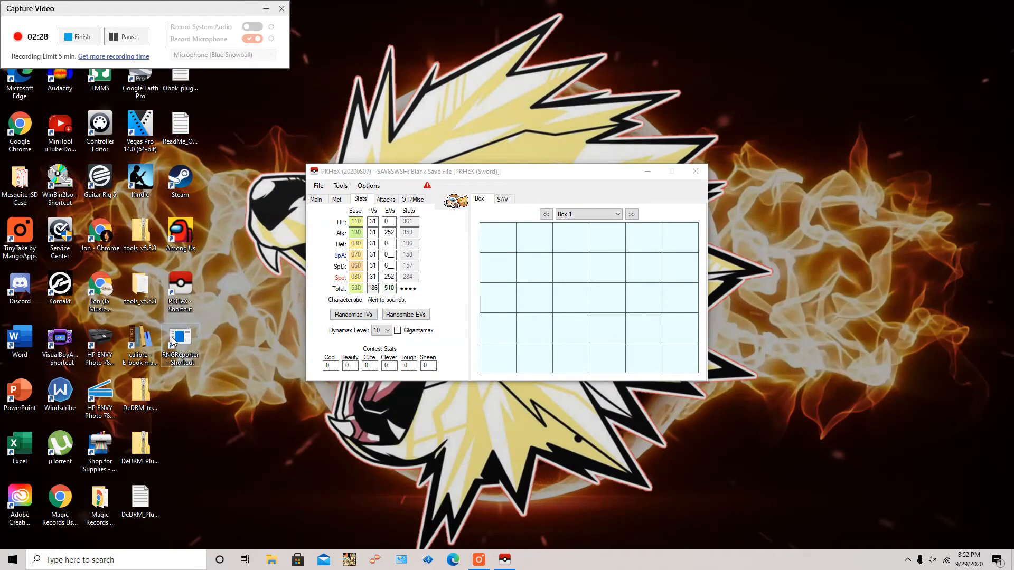
Launch RNG Reporter and set the search's starting frame to 1000.
double_click(179, 342)
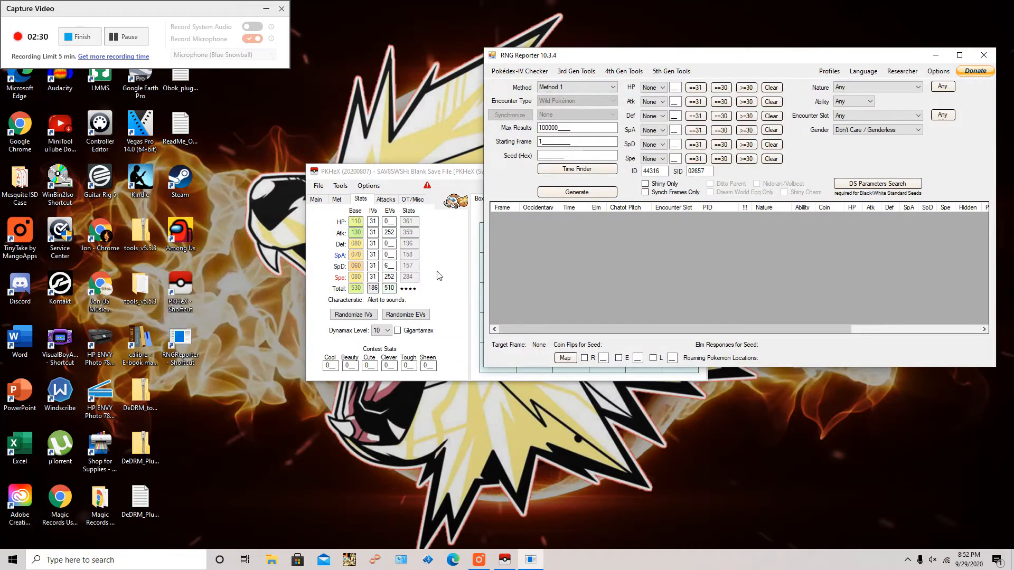
mouse_move(707, 261)
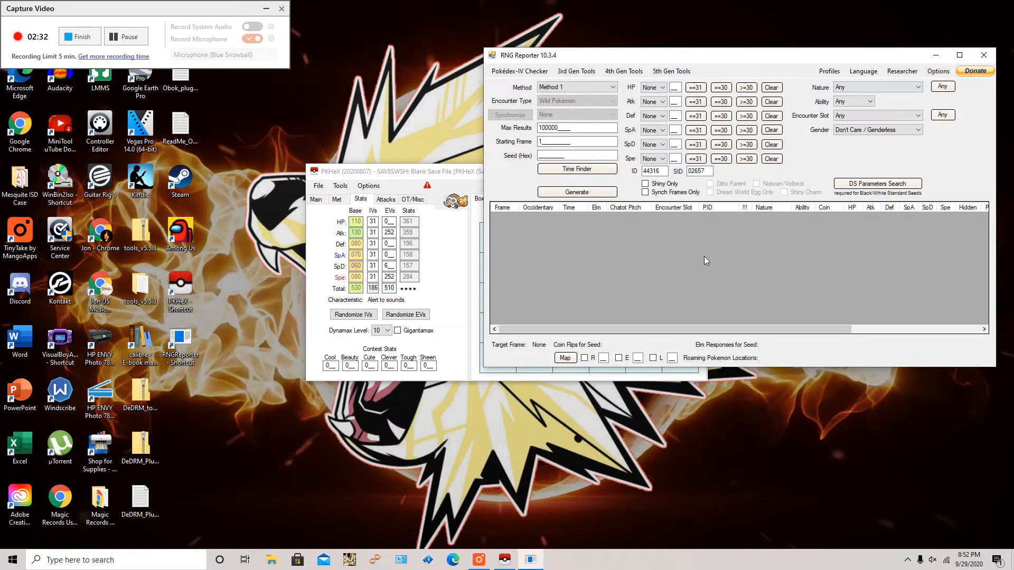
mouse_move(971, 224)
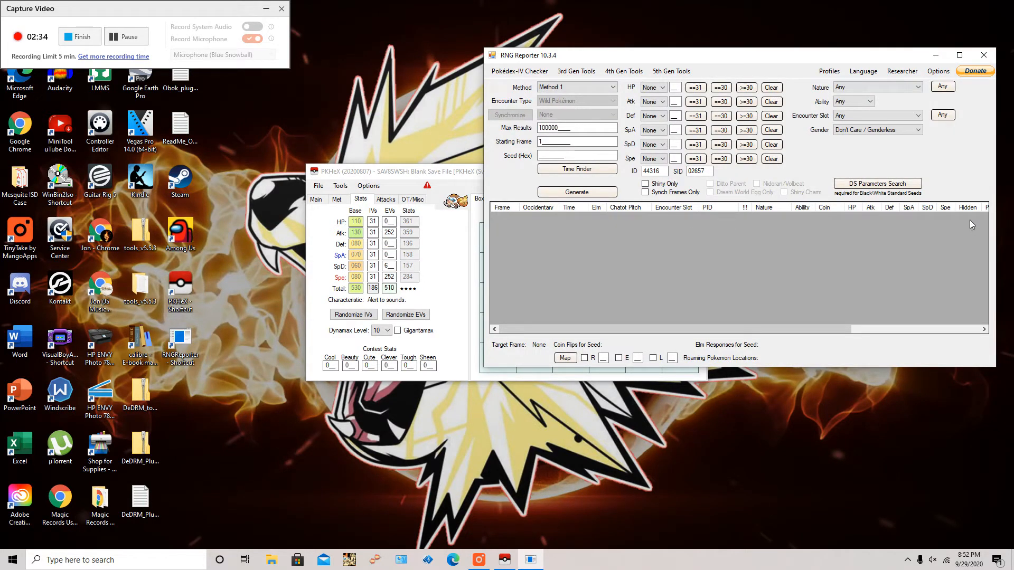
mouse_move(952, 224)
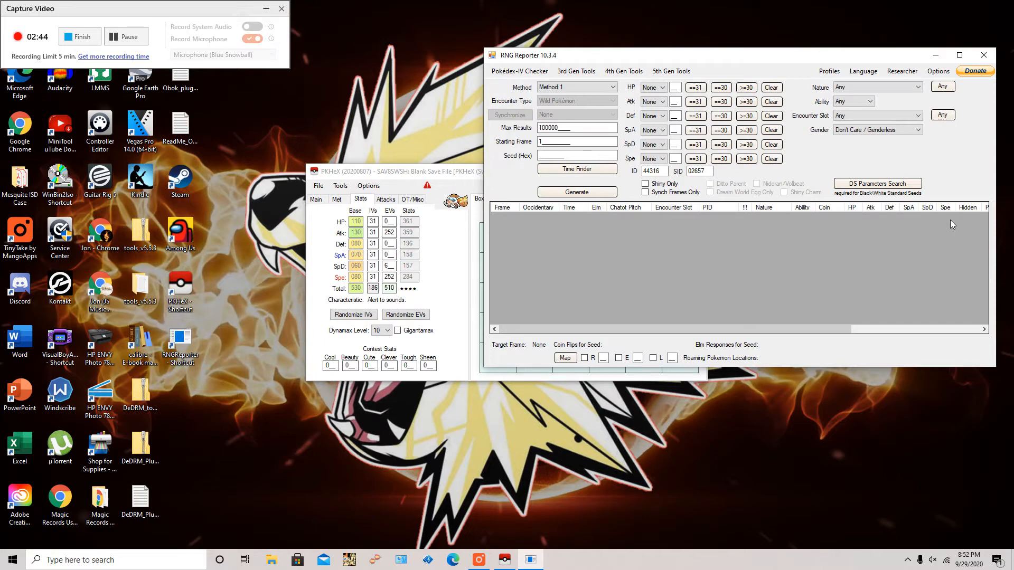
mouse_move(588, 67)
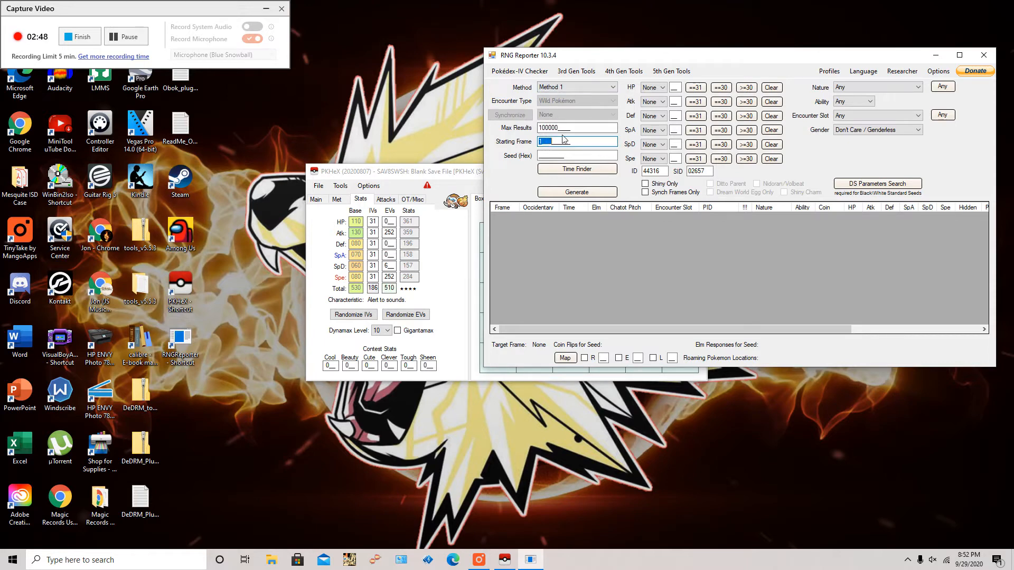
type("1000")
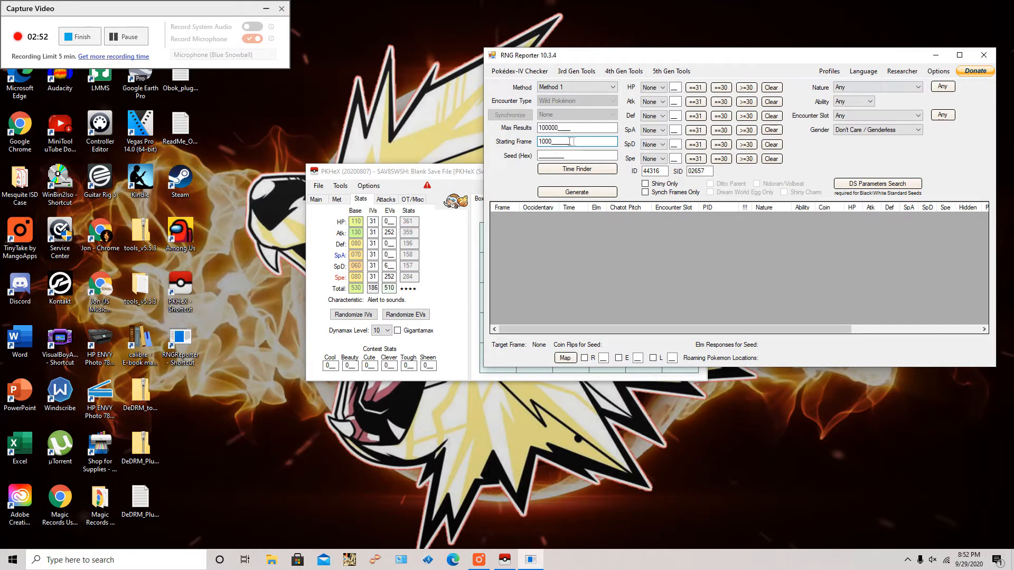
mouse_move(624, 208)
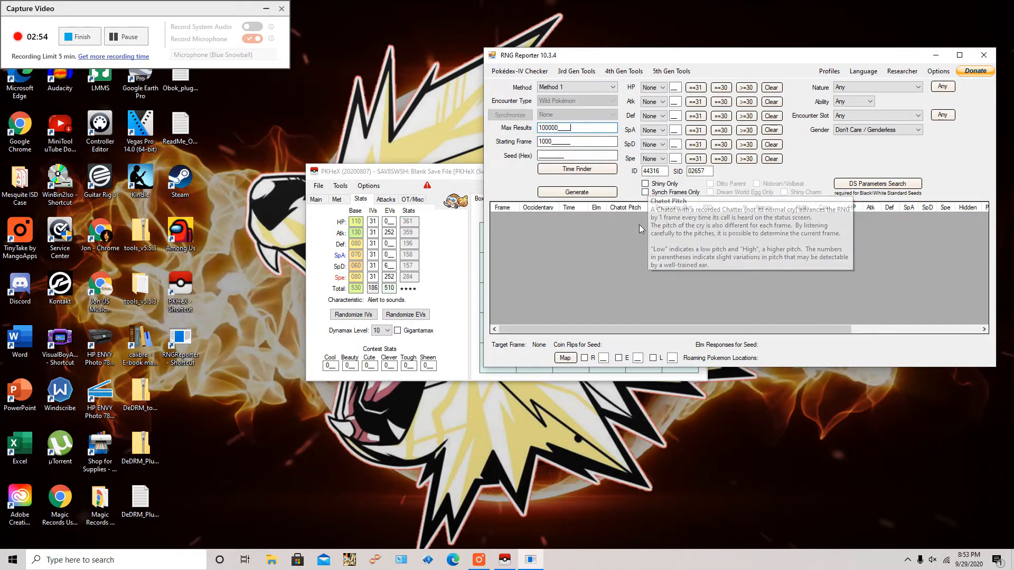
Use Method J (DPPt) with Jolly as the wanted nature.
left_click(520, 71)
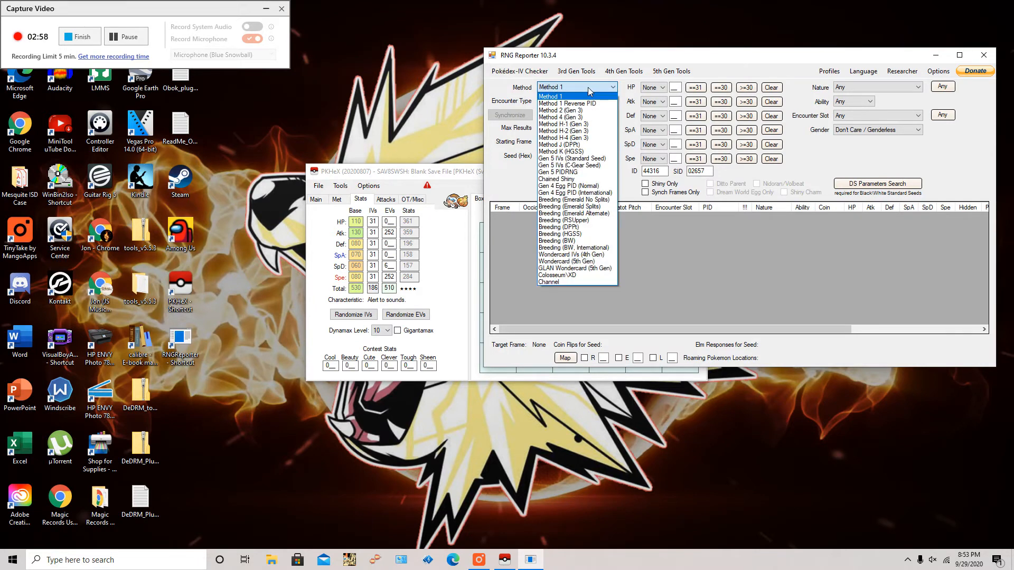
mouse_move(566, 104)
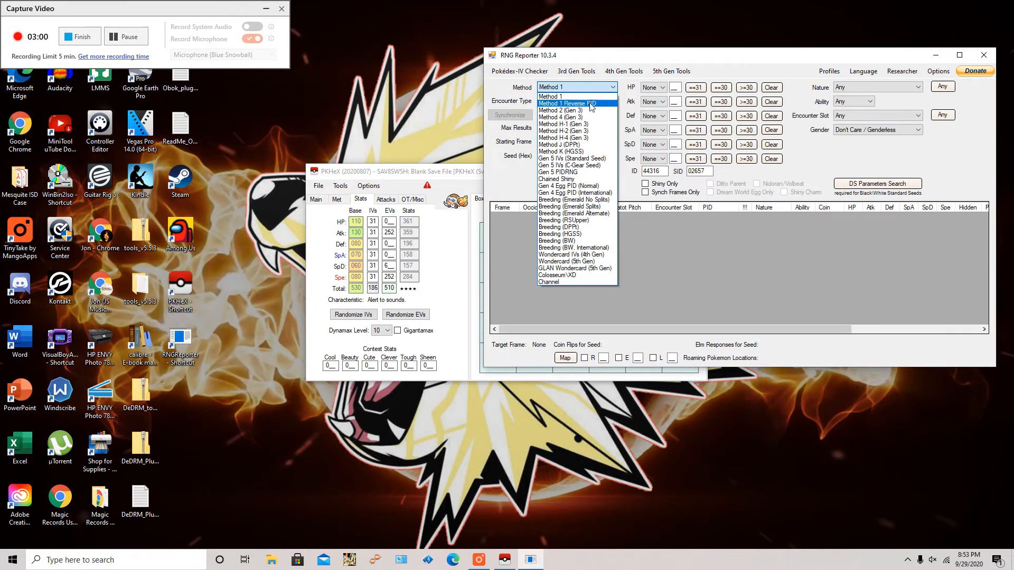
mouse_move(557, 145)
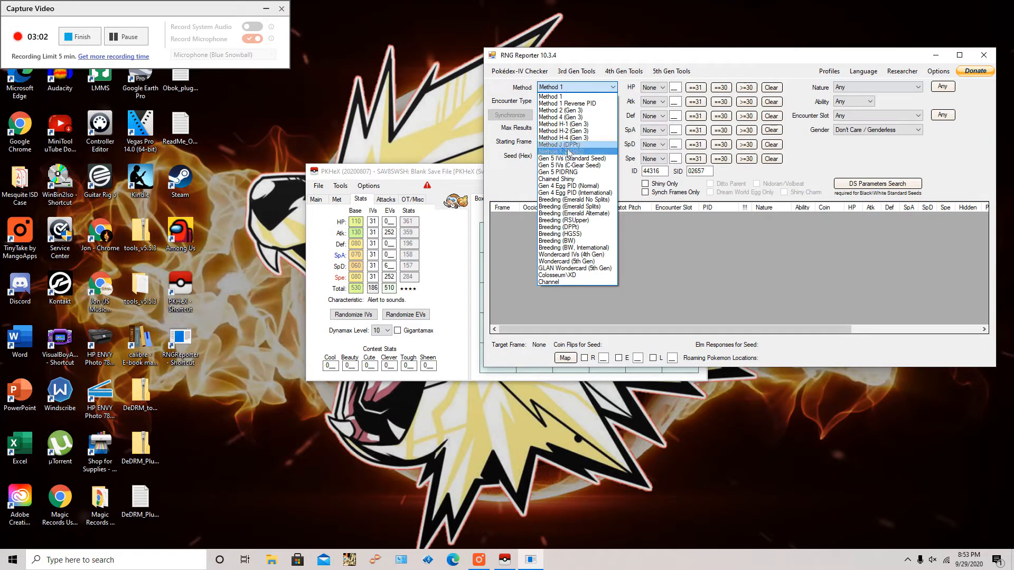
left_click(558, 144)
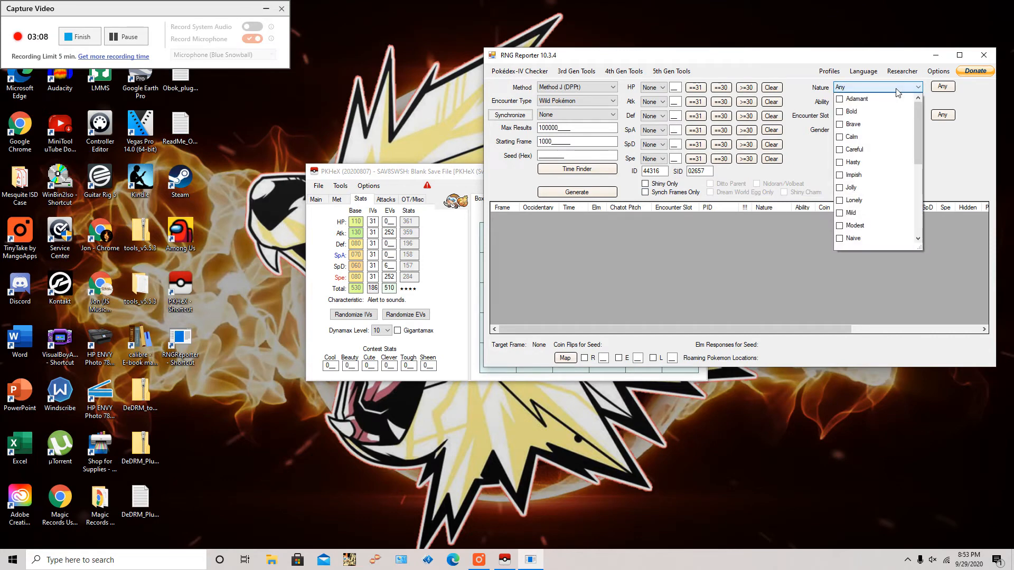
left_click(854, 187)
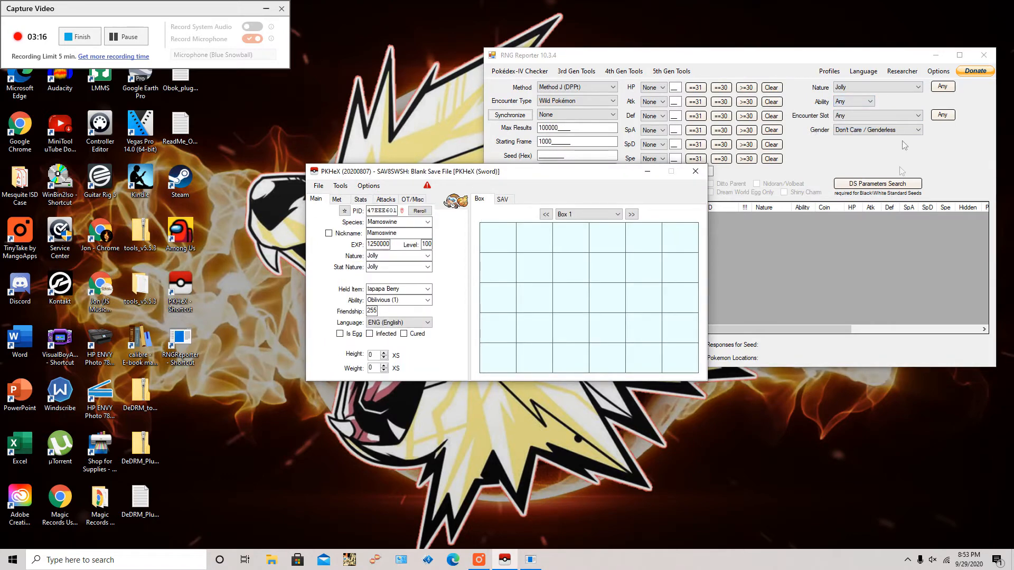
Filter results to Ability 1 and female for a 50% male / 50% female species.
left_click(852, 101)
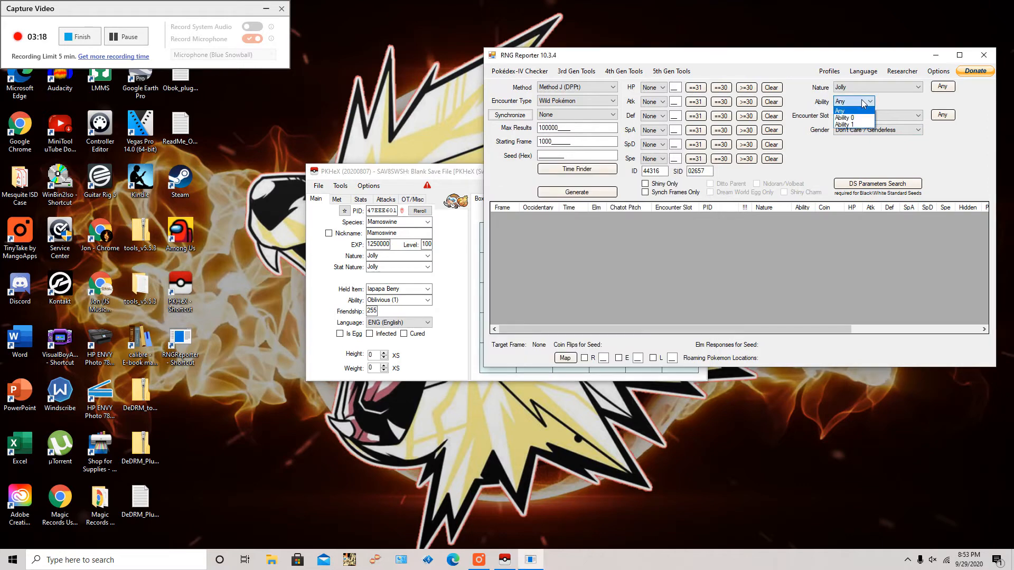
left_click(849, 124)
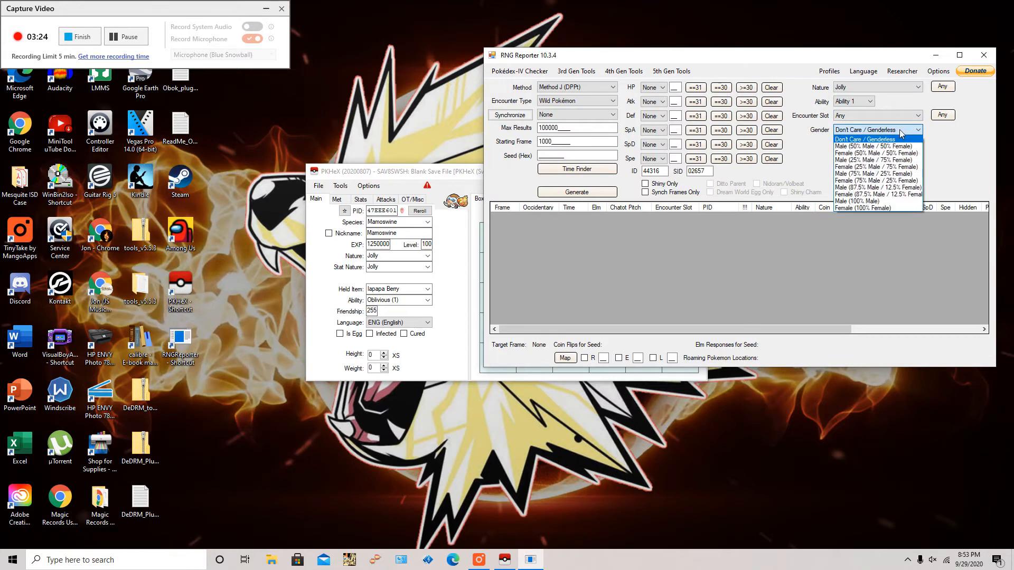
mouse_move(878, 153)
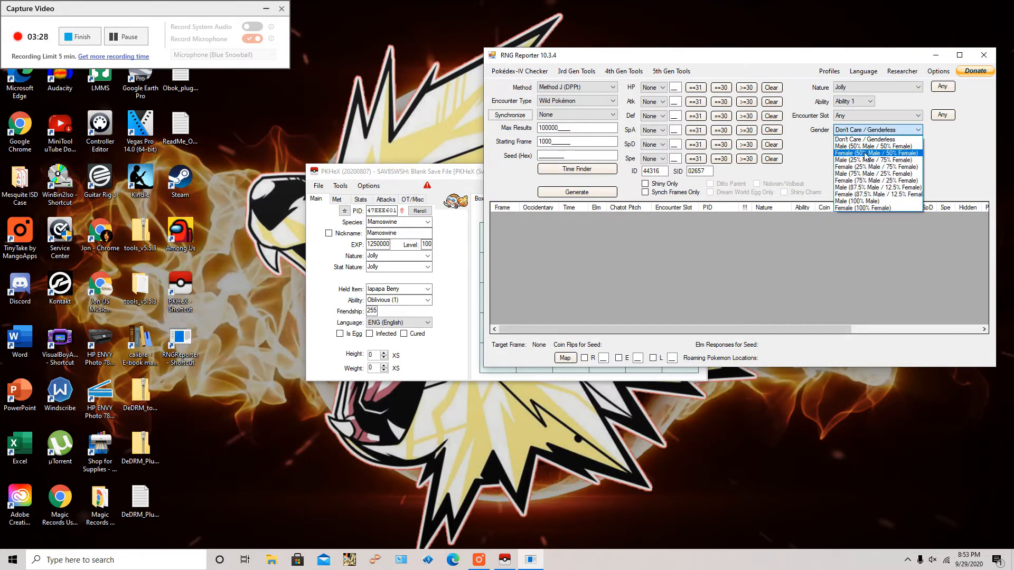
left_click(877, 173)
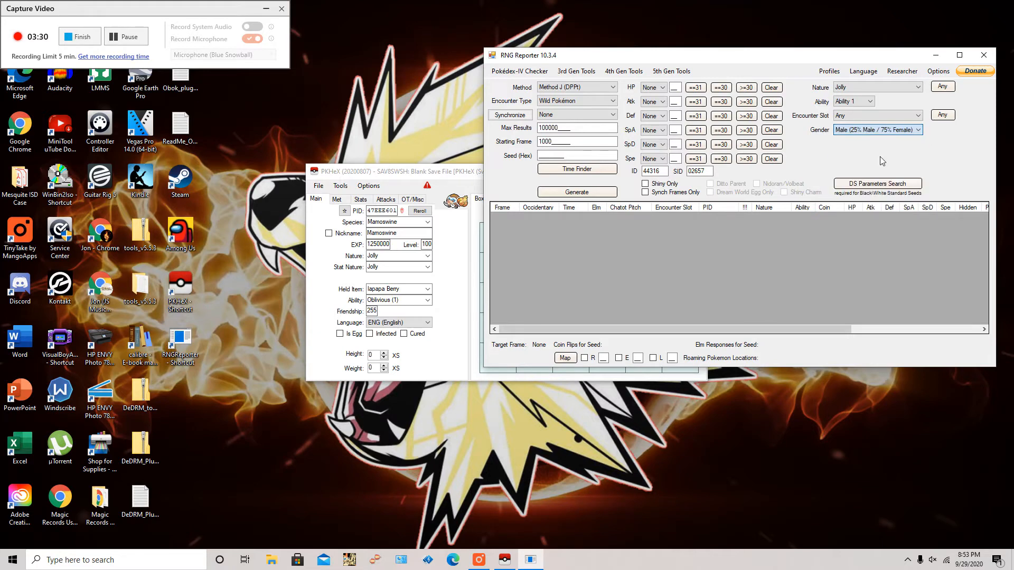
left_click(877, 129)
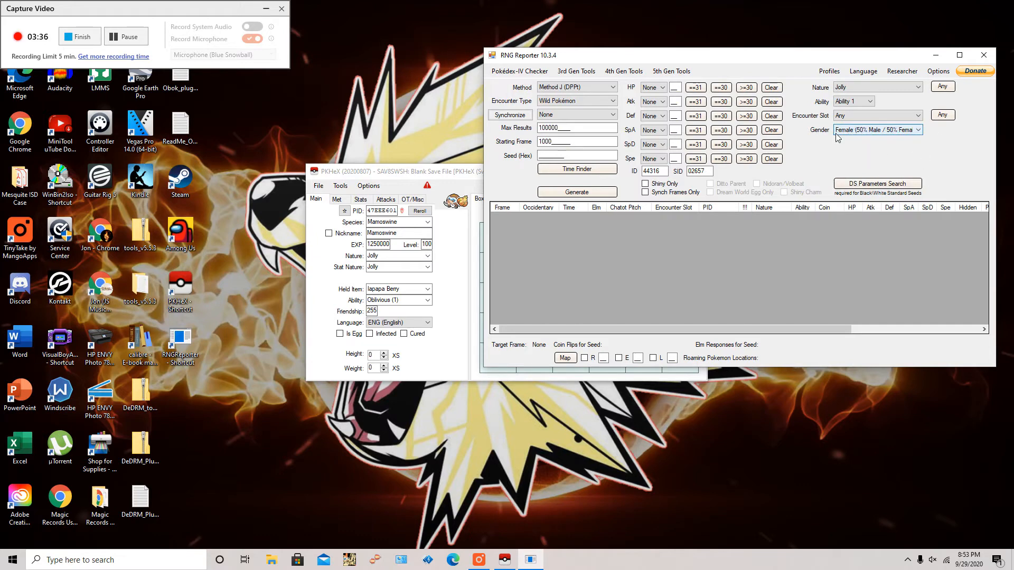
mouse_move(876, 146)
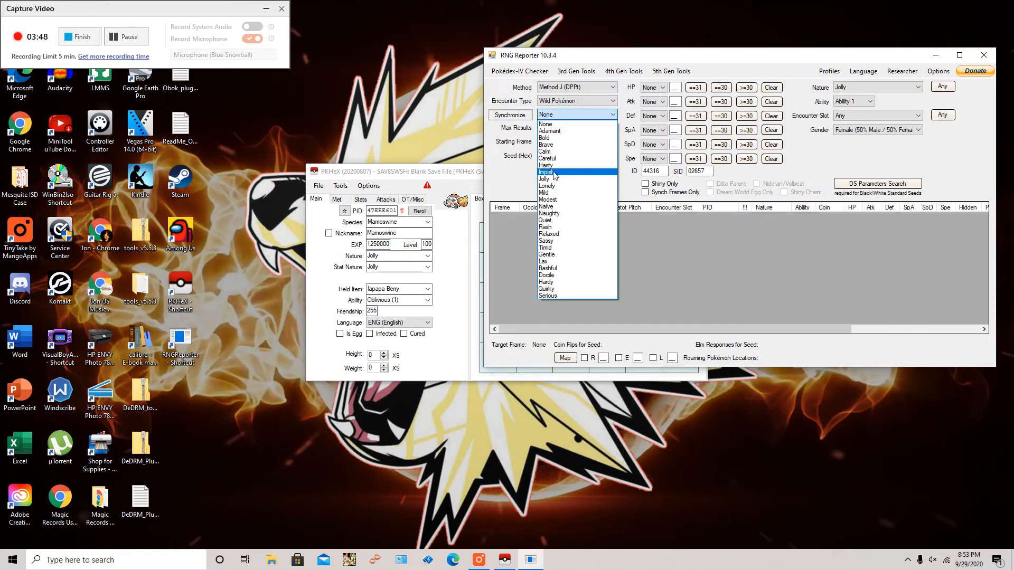
Set Synchronize to Jolly and generate the list of Jolly frames including PID 2F94C727.
left_click(545, 179)
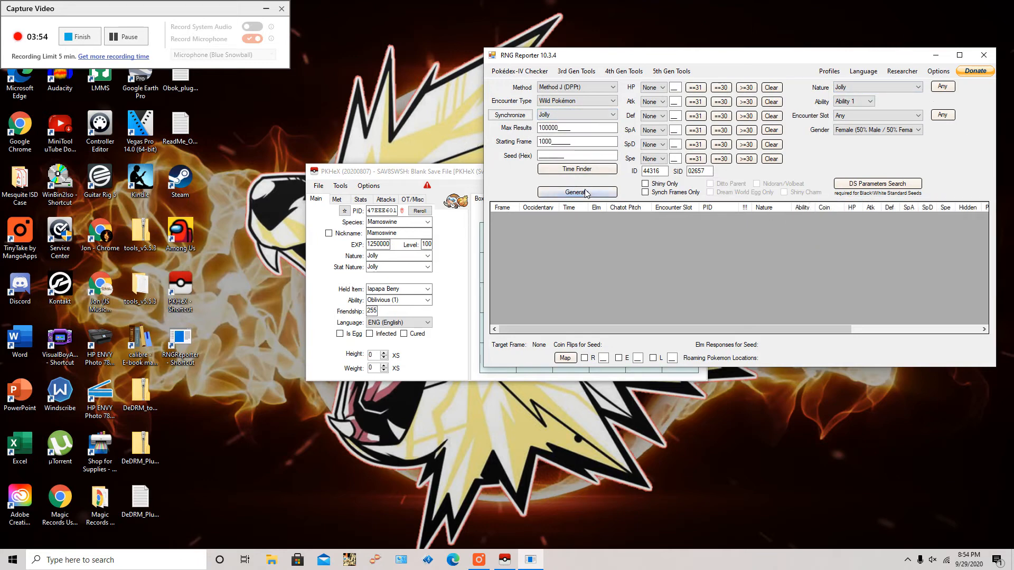
left_click(576, 192)
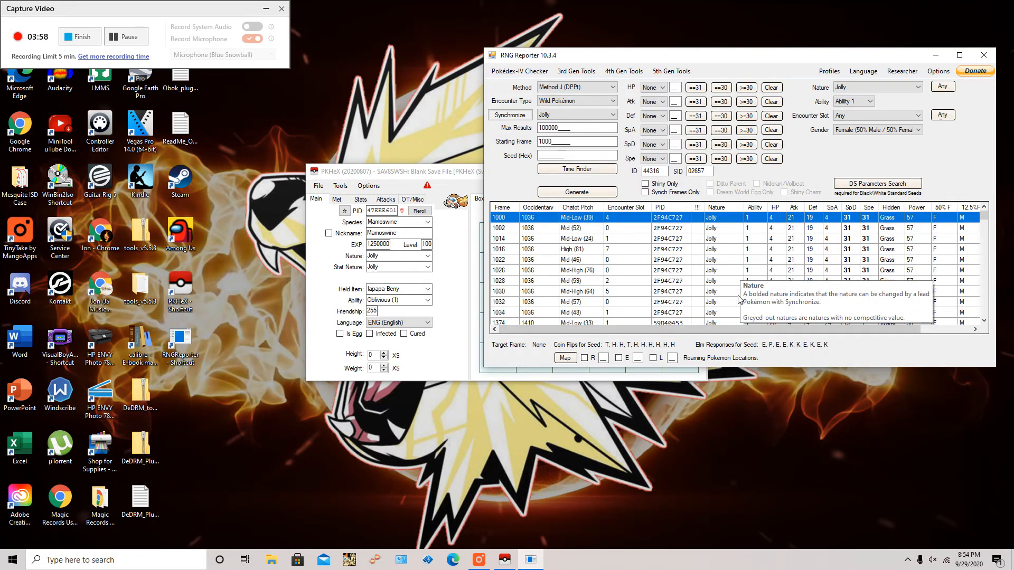
mouse_move(617, 225)
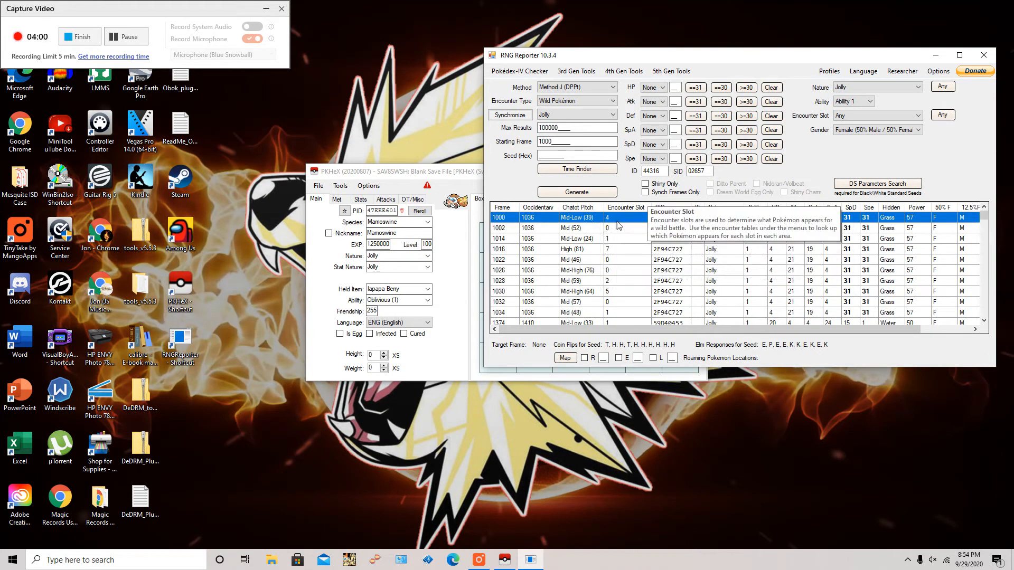
mouse_move(807, 267)
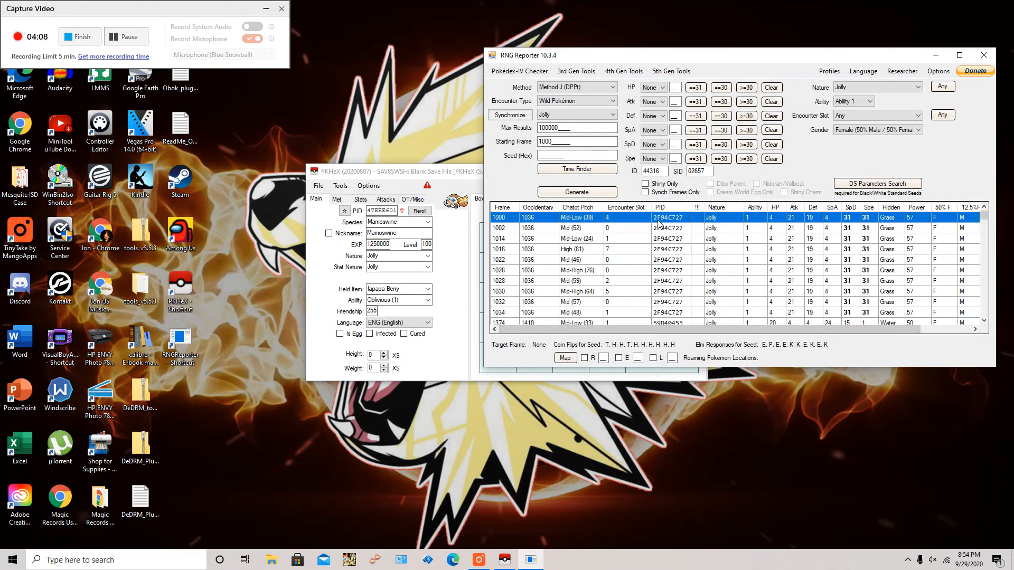
mouse_move(625, 208)
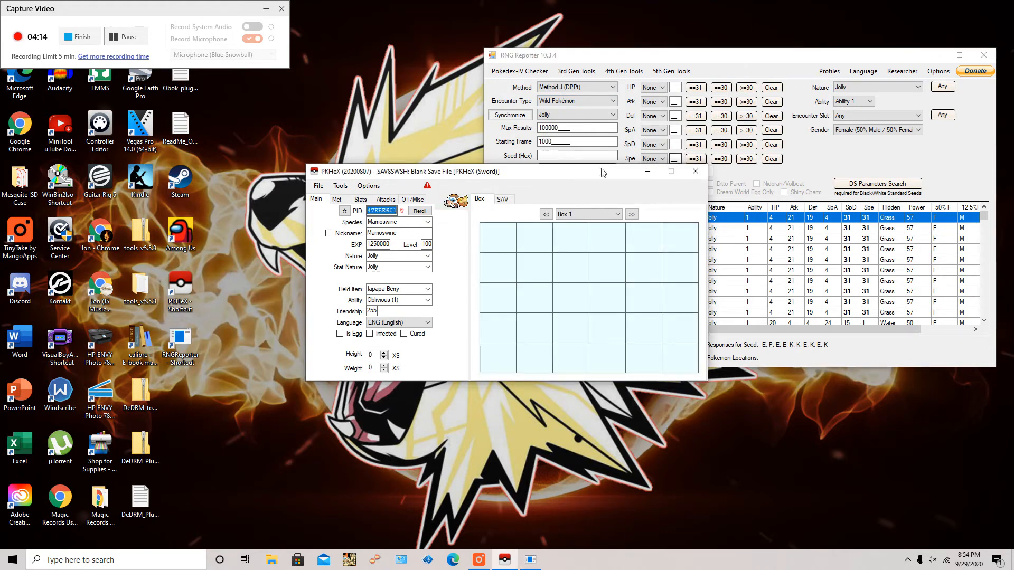
Move PKHeX aside and enter 2F94C727 as the Mamoswine's PID.
left_click_drag(601, 171, 477, 173)
type("2")
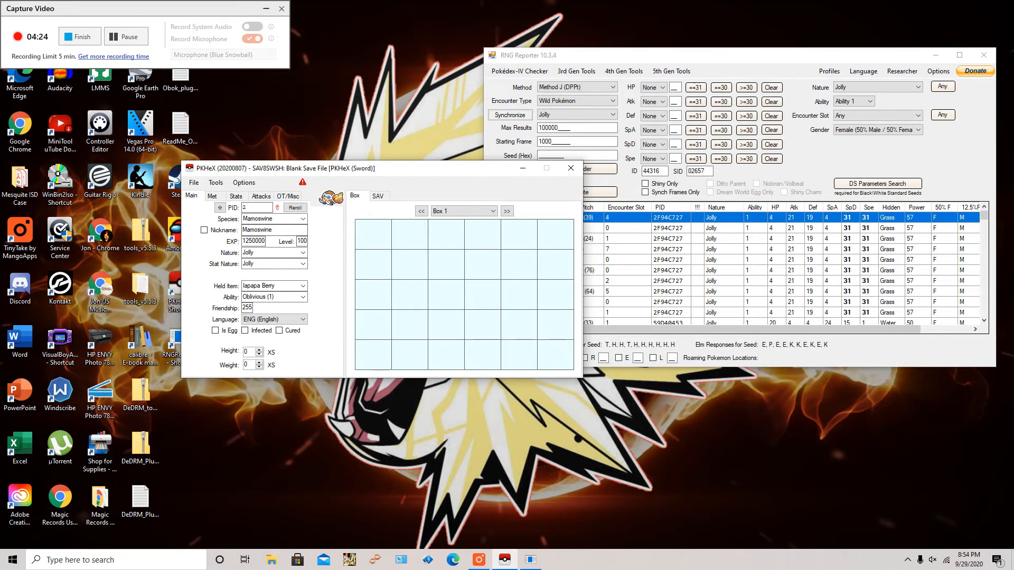
type("F94C727")
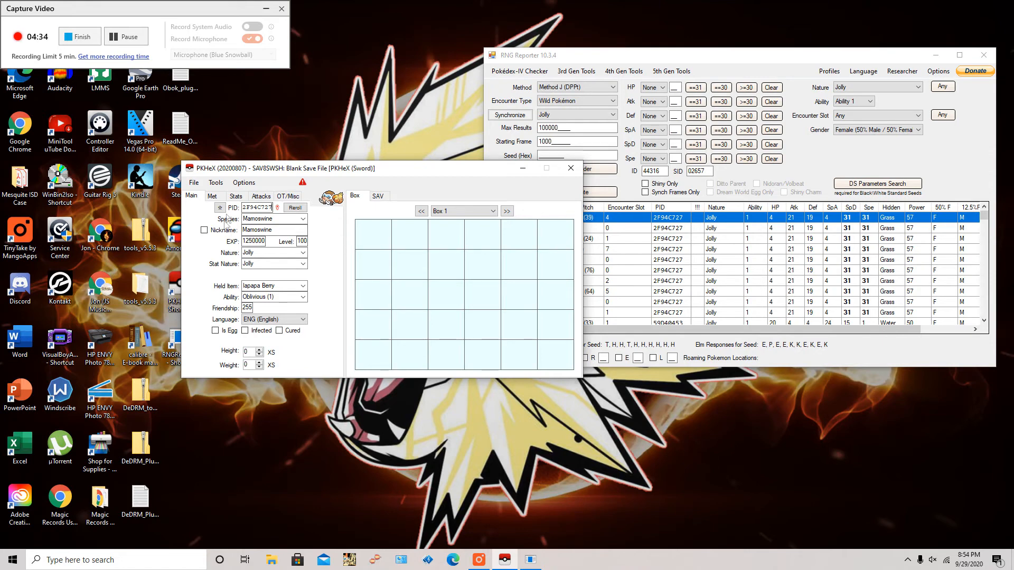
Enter IVs HP 4, Atk 21, Def 19, SpA 4, SpD 31, Spe 31 on the Stats tab.
left_click(235, 196)
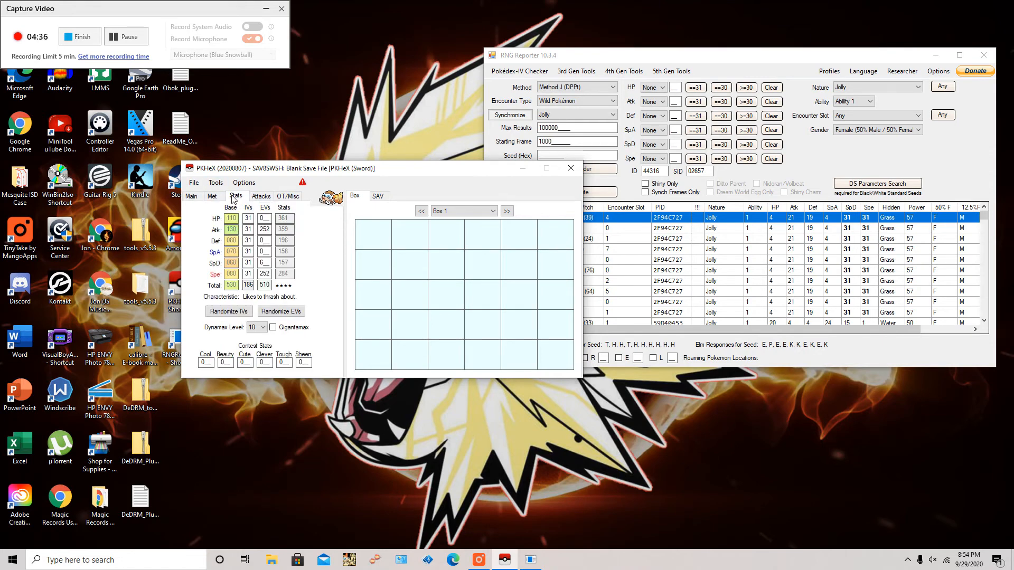
mouse_move(780, 225)
type("19")
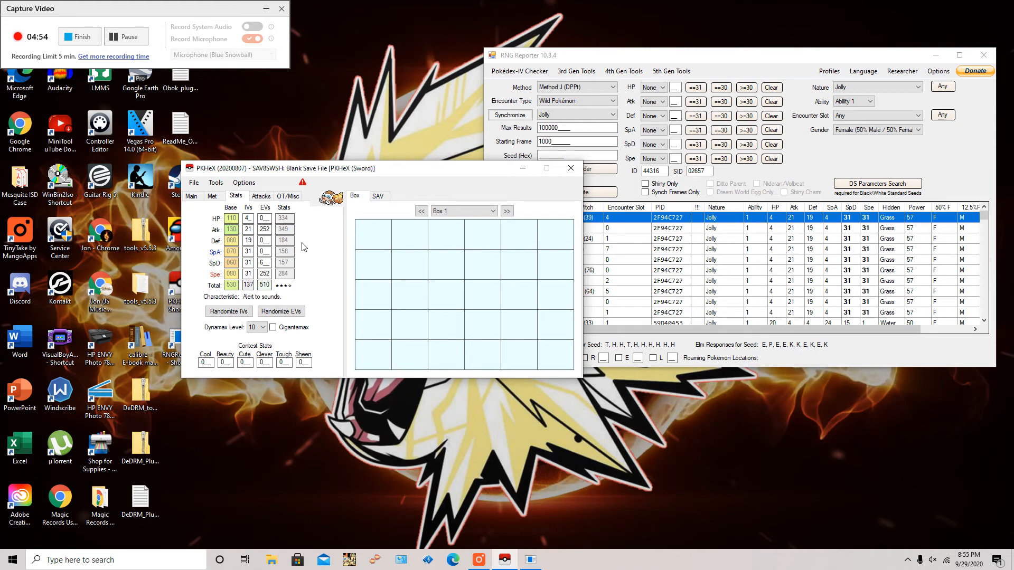
left_click(247, 251)
type("4")
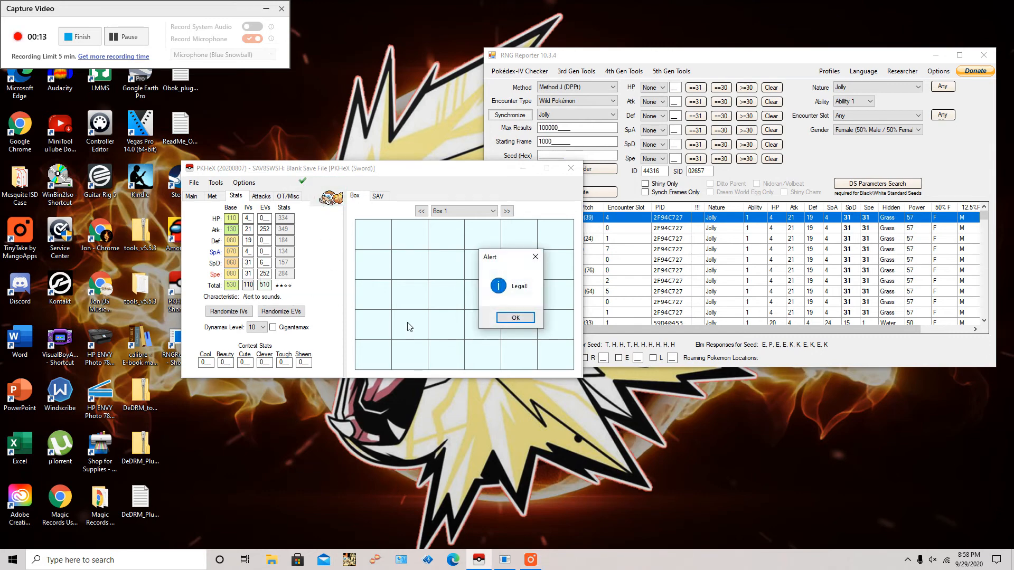
Dismiss the 'Legal!' confirmation for the Mamoswine.
left_click(514, 318)
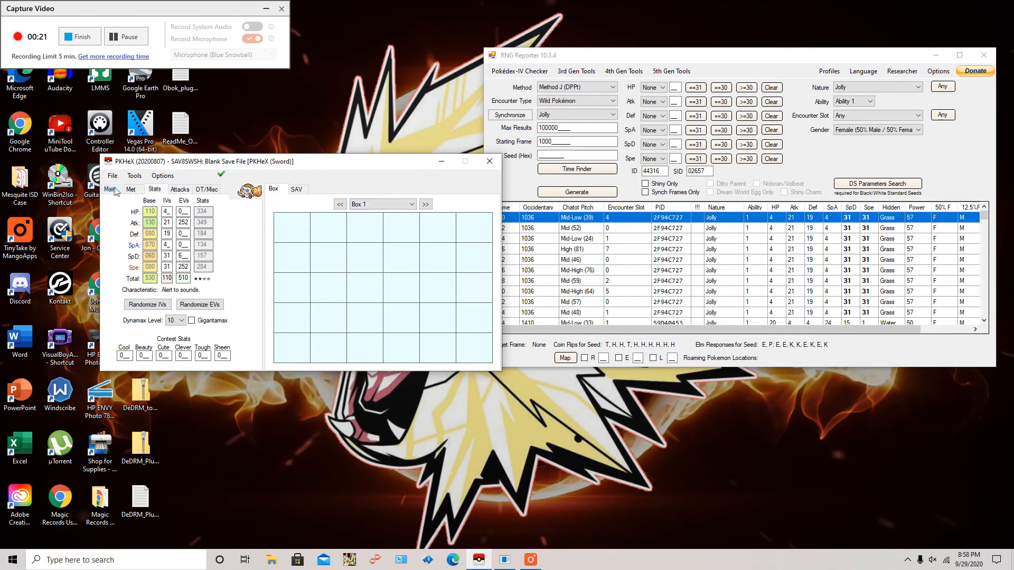
left_click(109, 189)
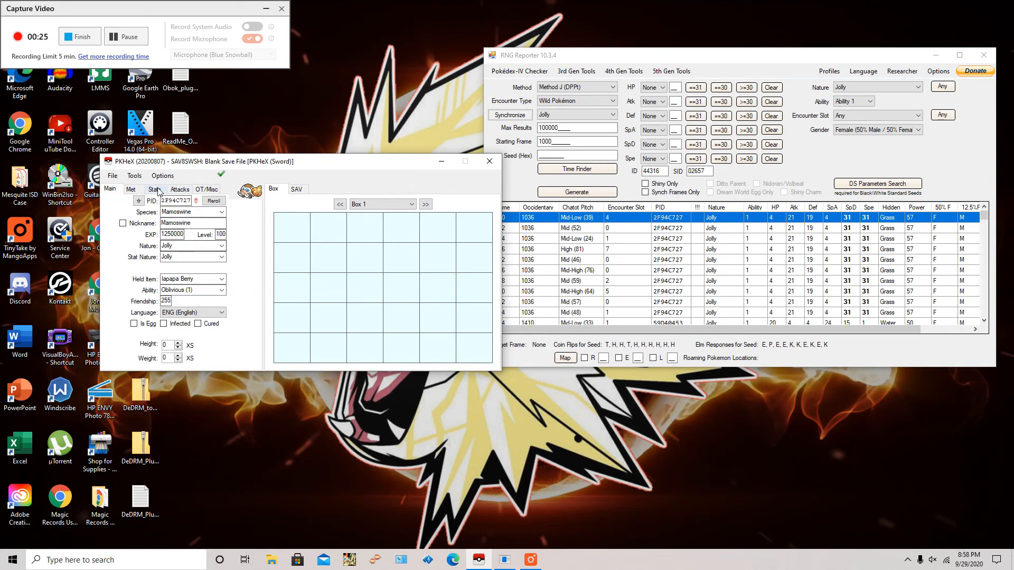
left_click(154, 189)
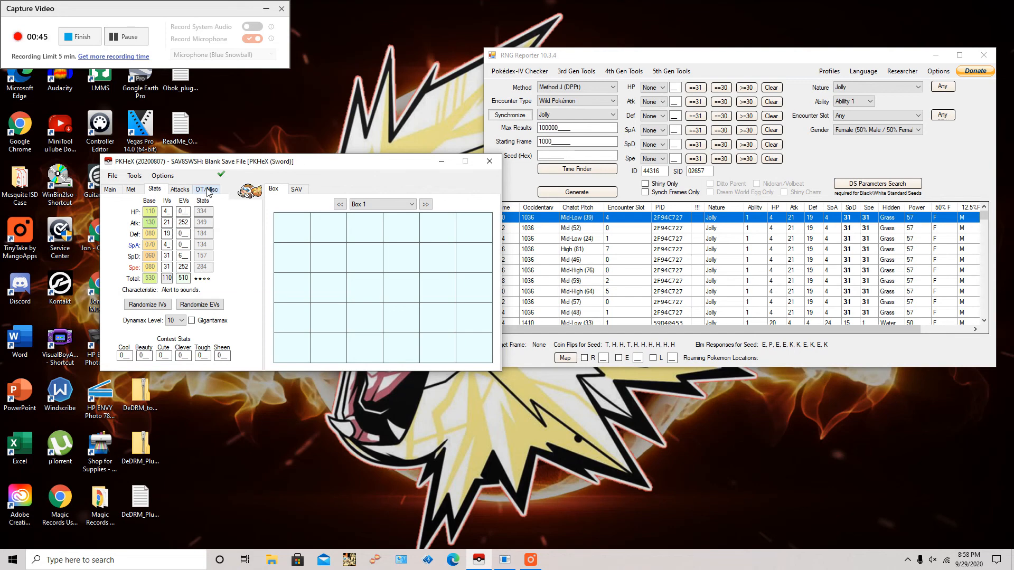
left_click(206, 189)
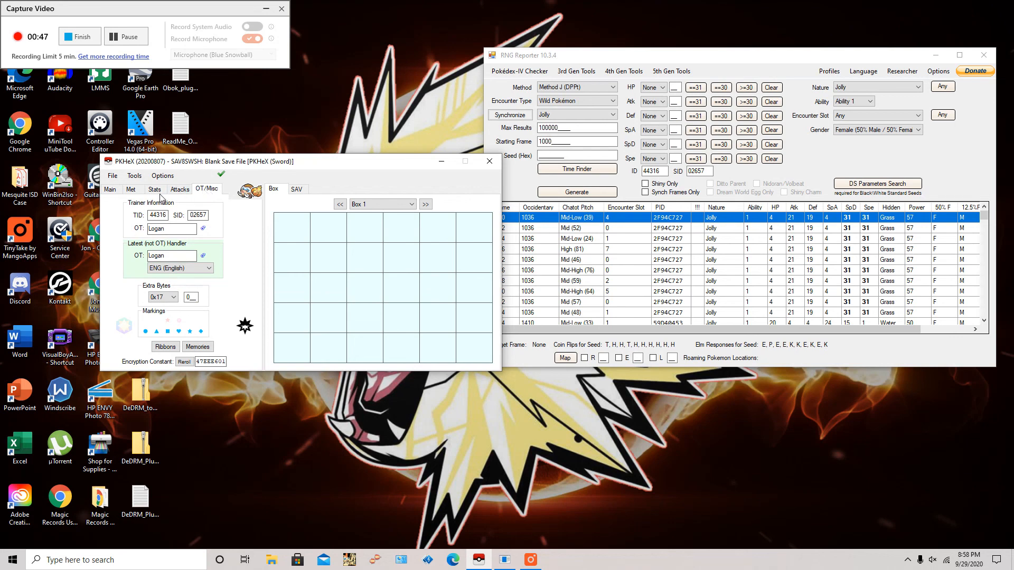
left_click(154, 189)
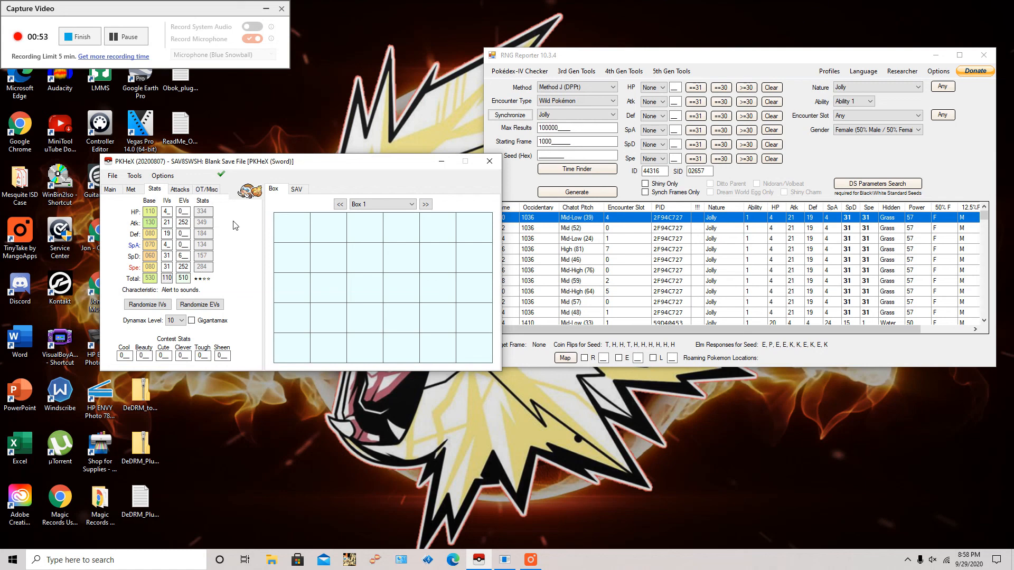
mouse_move(228, 229)
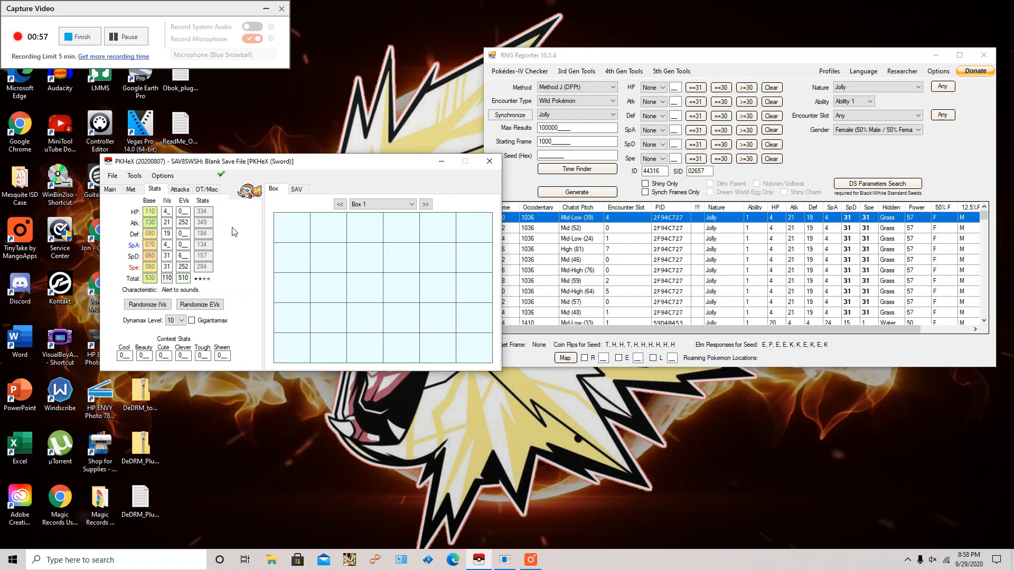
mouse_move(79, 36)
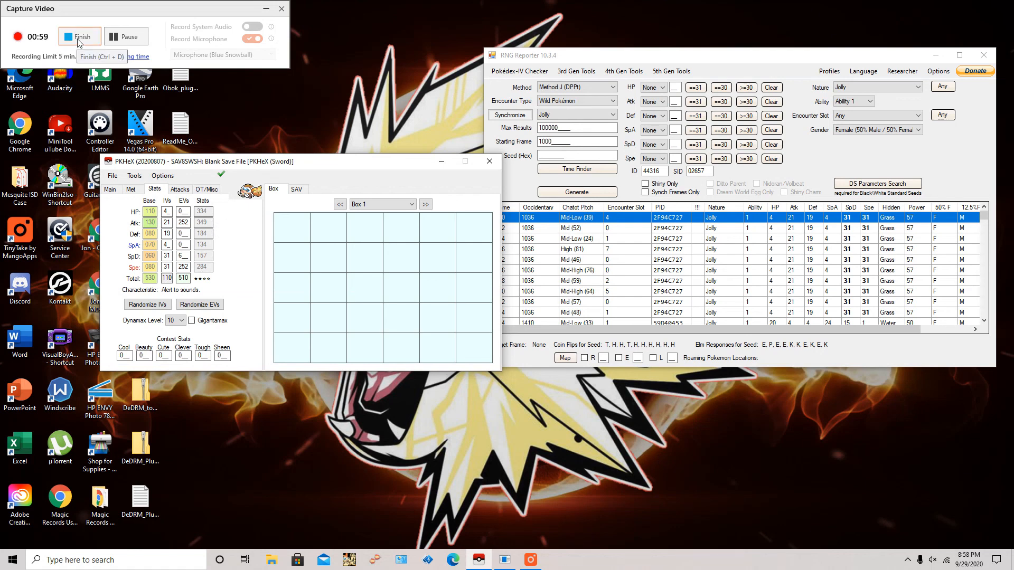